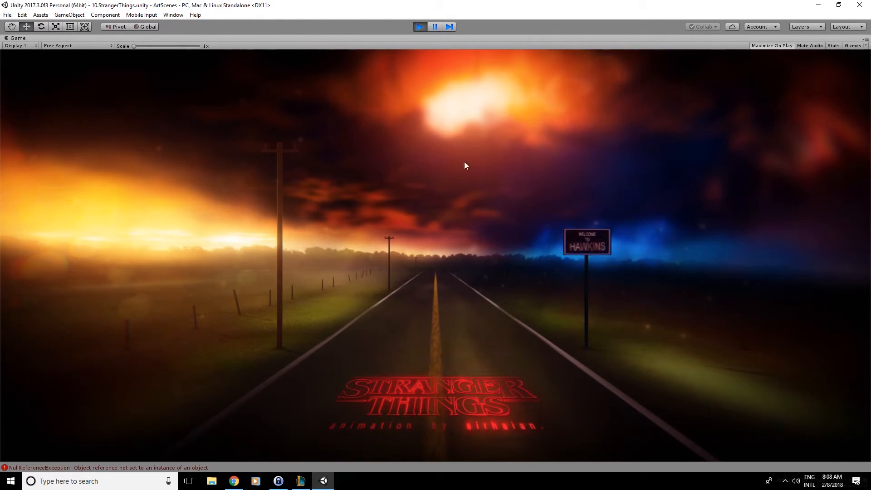
mouse_move(476, 76)
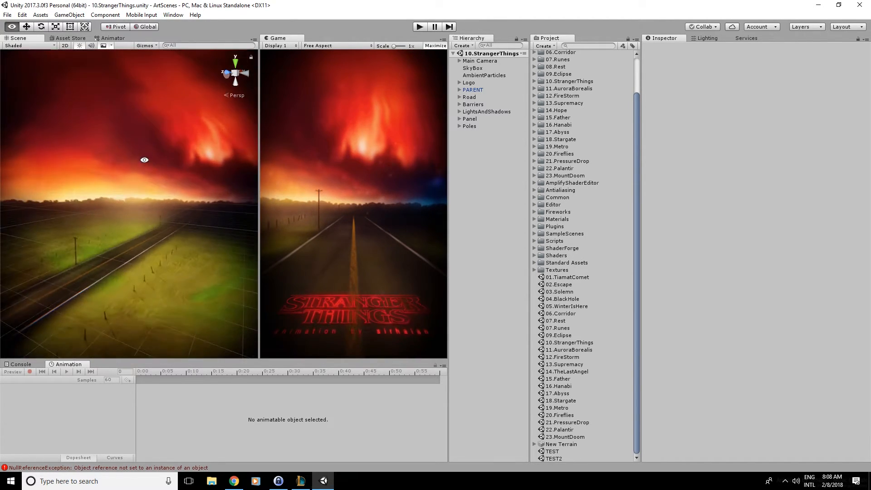
- Inspect SkyBox and PARENT, then expand PARENT to list its cloud, lightning and tentacle effects
left_click(473, 68)
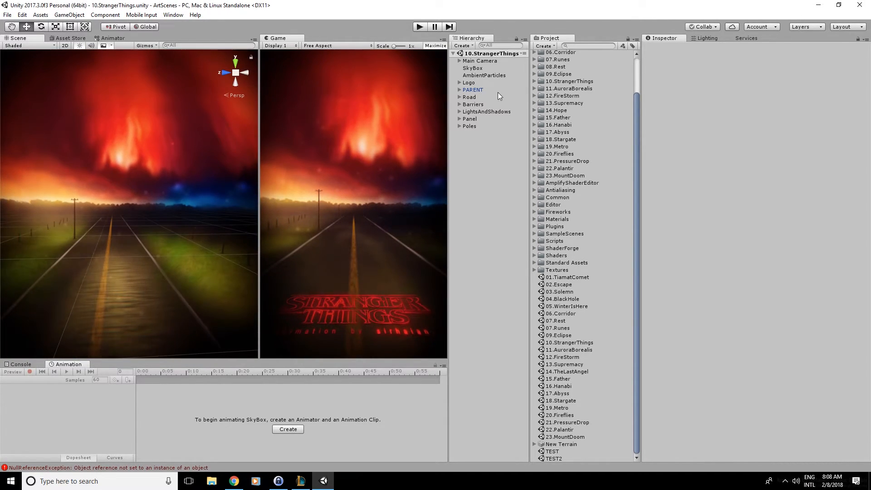
left_click(472, 90)
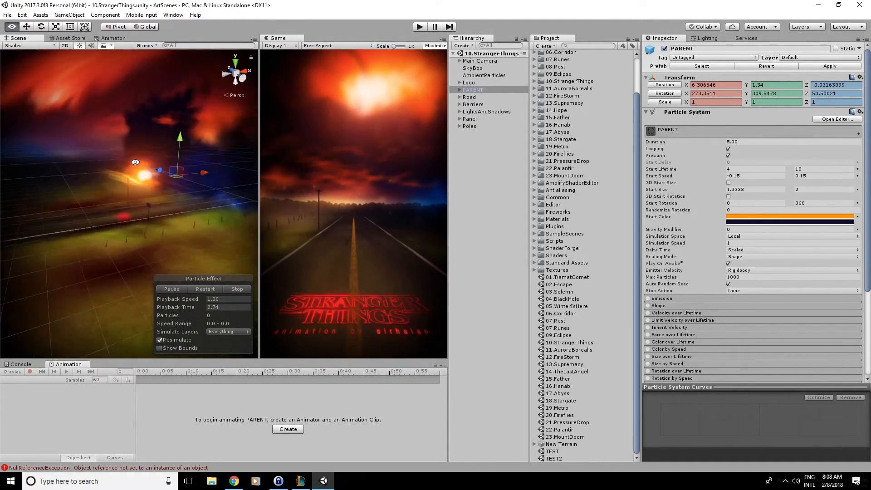
left_click(479, 61)
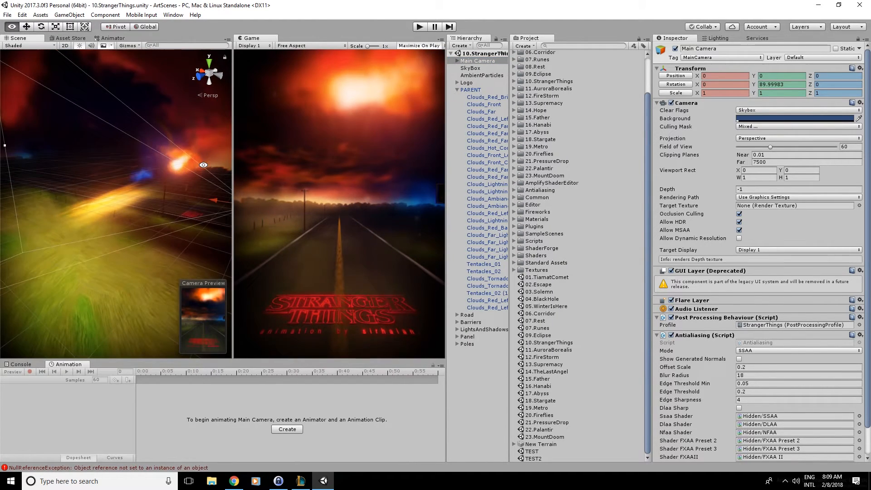
- Preview Clouds_Red_Bright, Clouds_Front and Clouds_Far, playing and stopping the particle preview
left_click(486, 97)
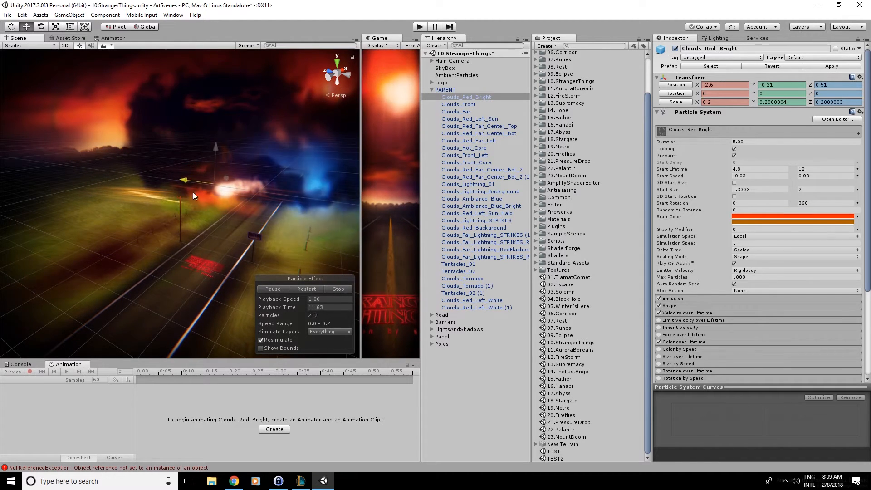
left_click(459, 103)
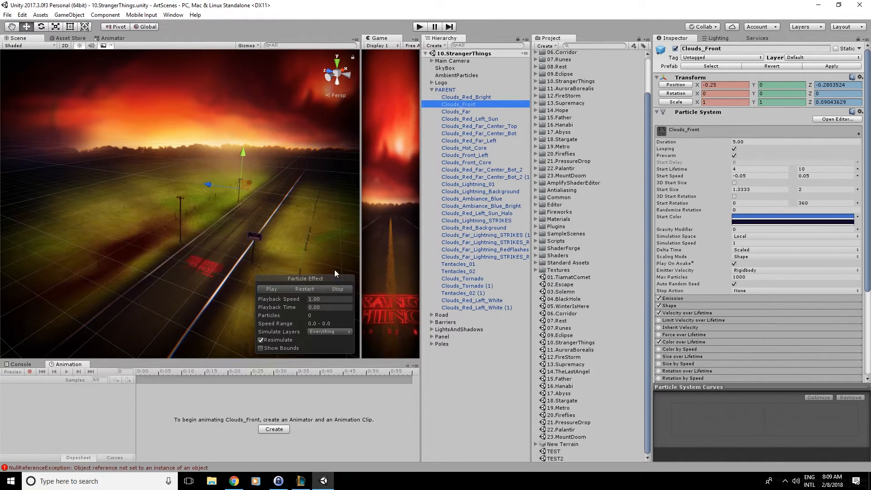
left_click(271, 288)
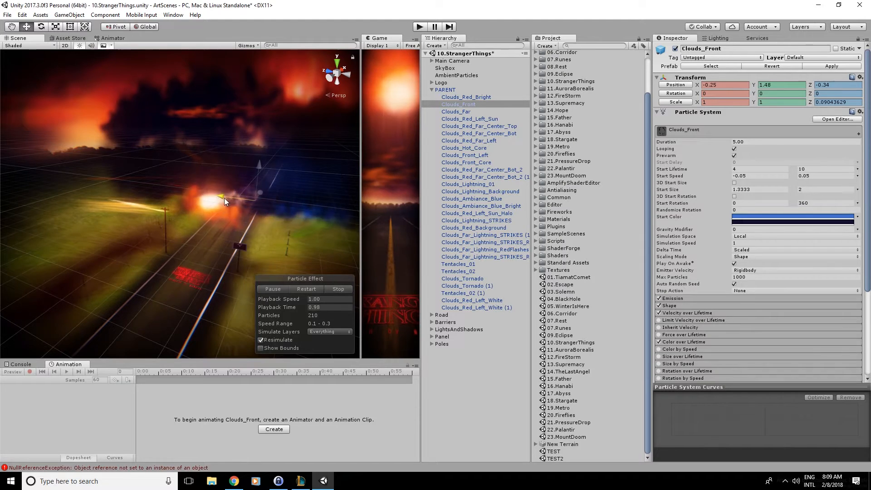
left_click(272, 288)
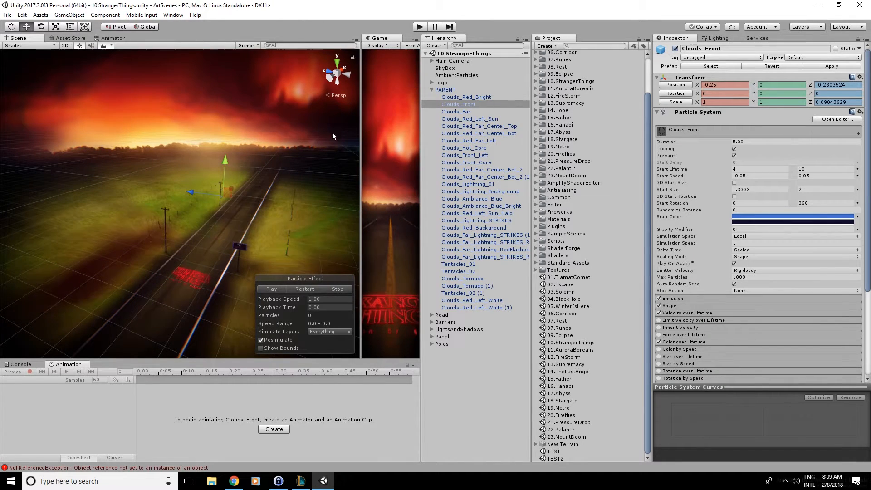
left_click(271, 288)
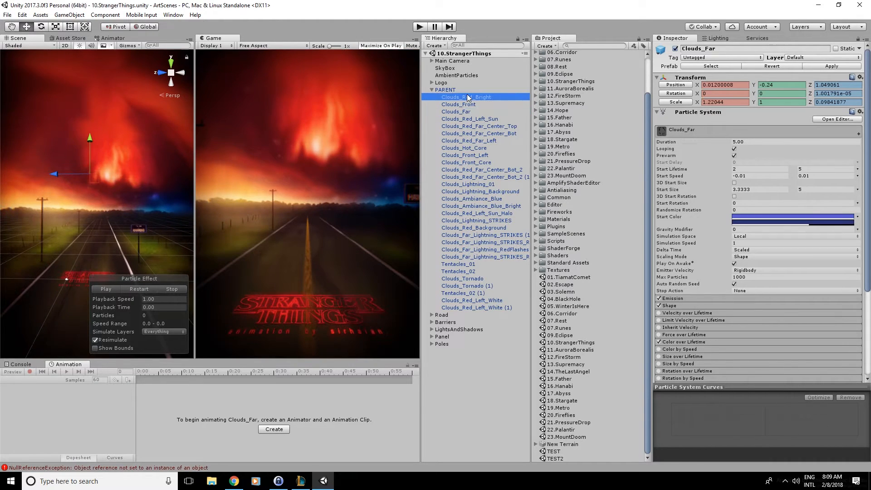
- Play the Clouds_Hot_Core and Clouds_Red_Far_Center_Bot_2 cloud particle previews
left_click(463, 148)
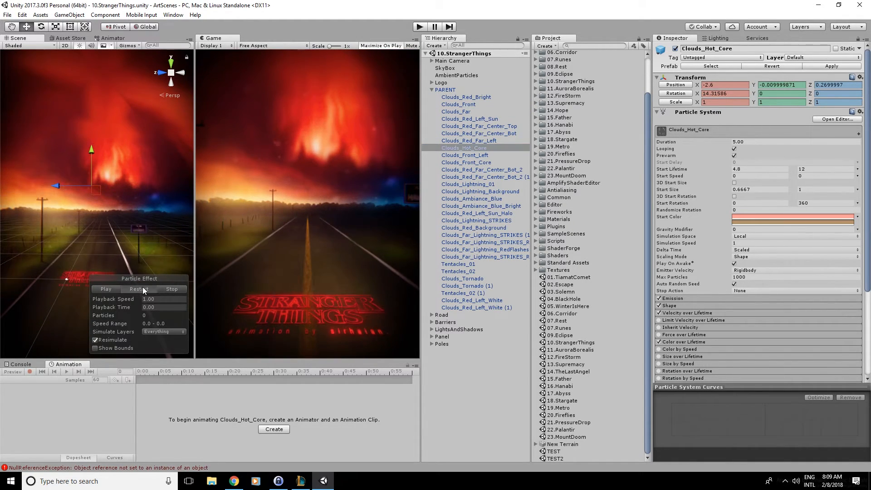
left_click(106, 289)
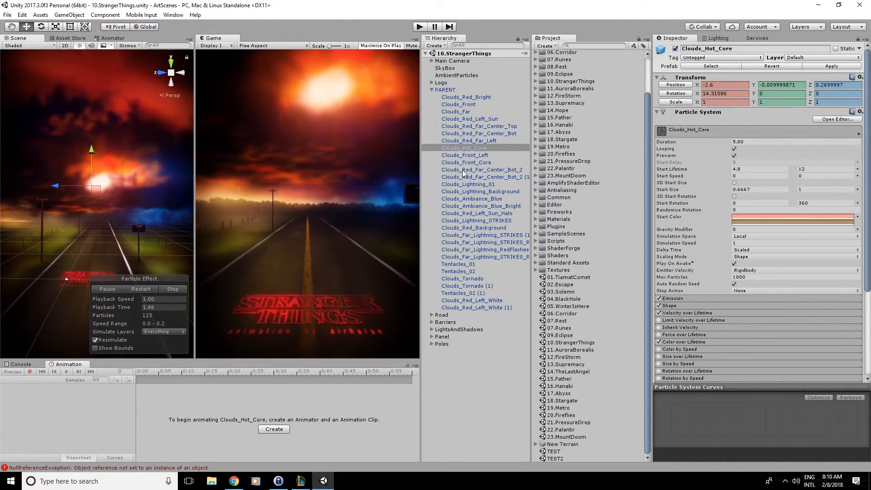
left_click(484, 177)
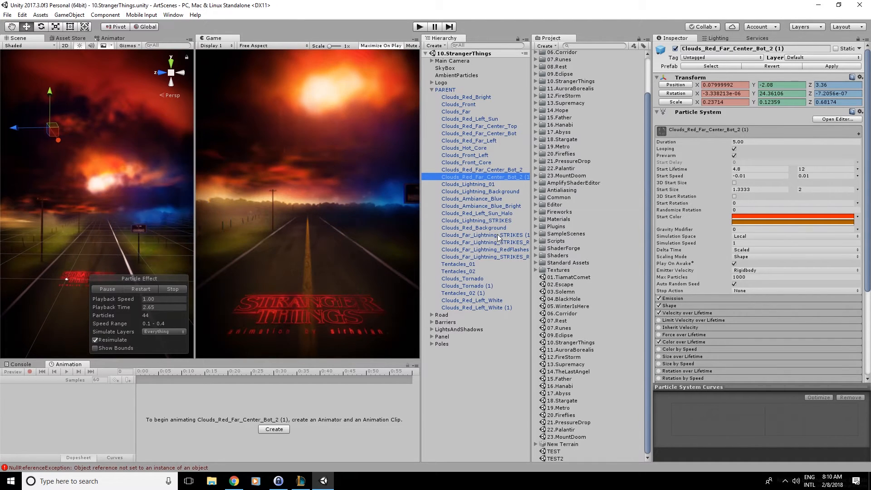
left_click(482, 170)
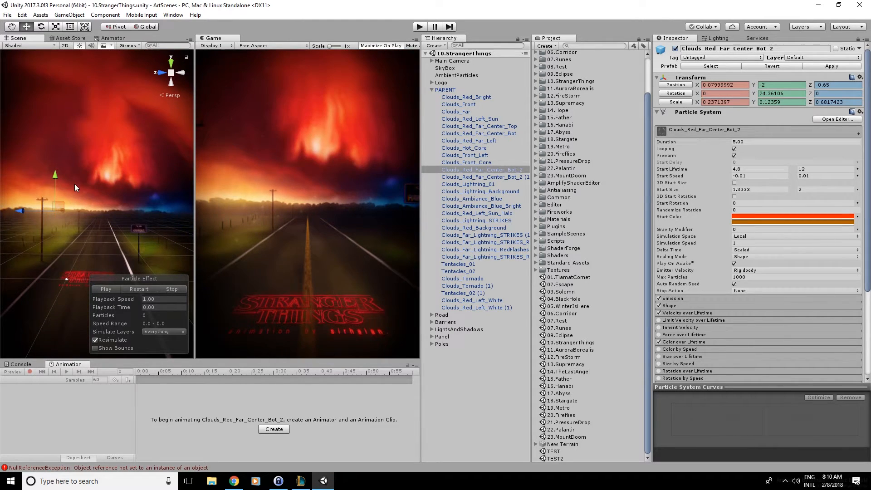
left_click(105, 288)
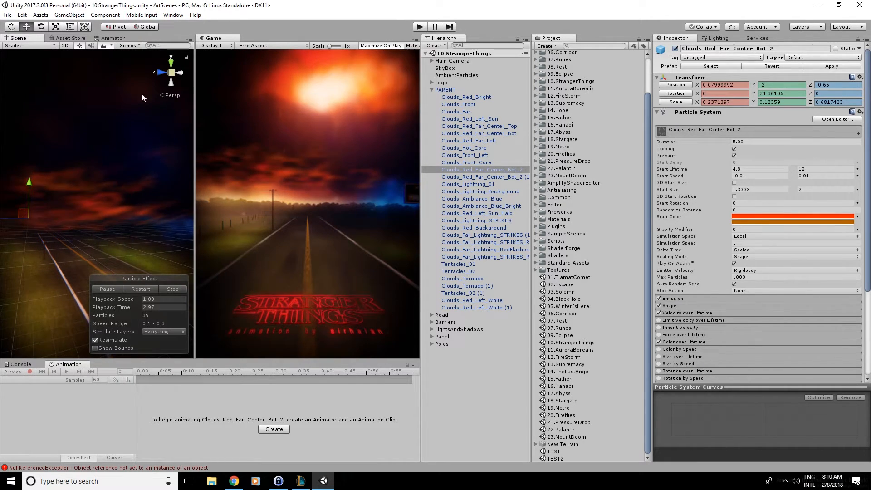
- Check the clouds in Shaded Wireframe with a larger Game view, return to shaded and restart the preview
left_click(129, 46)
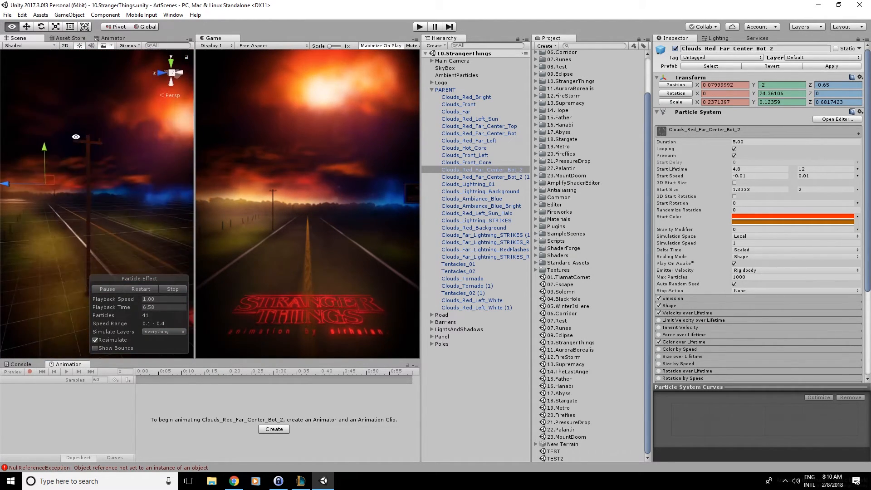
left_click(17, 46)
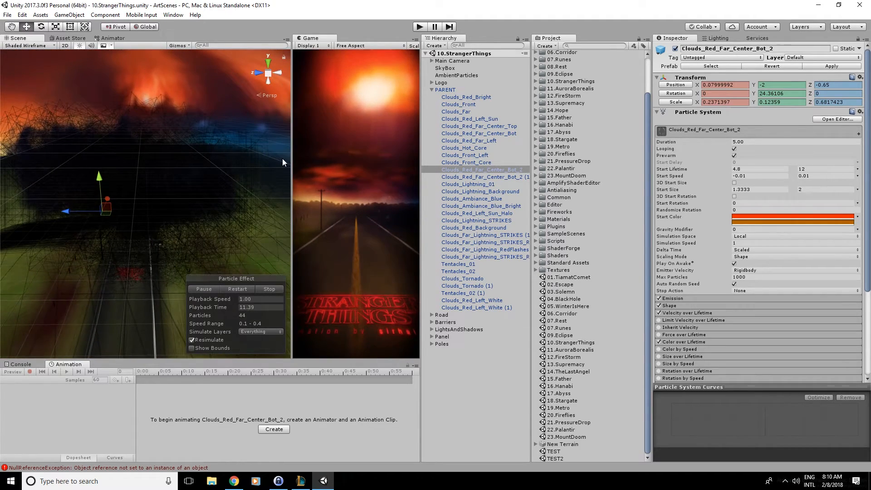
left_click_drag(289, 167, 149, 167)
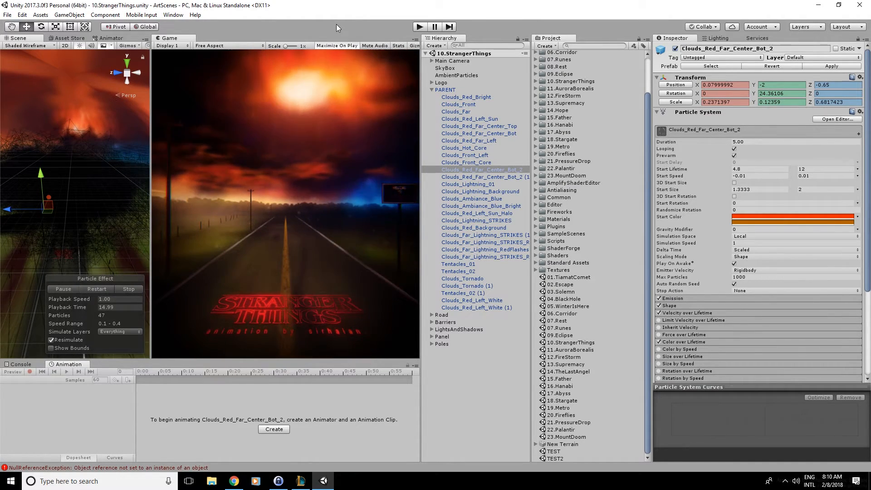
left_click_drag(148, 145, 256, 144)
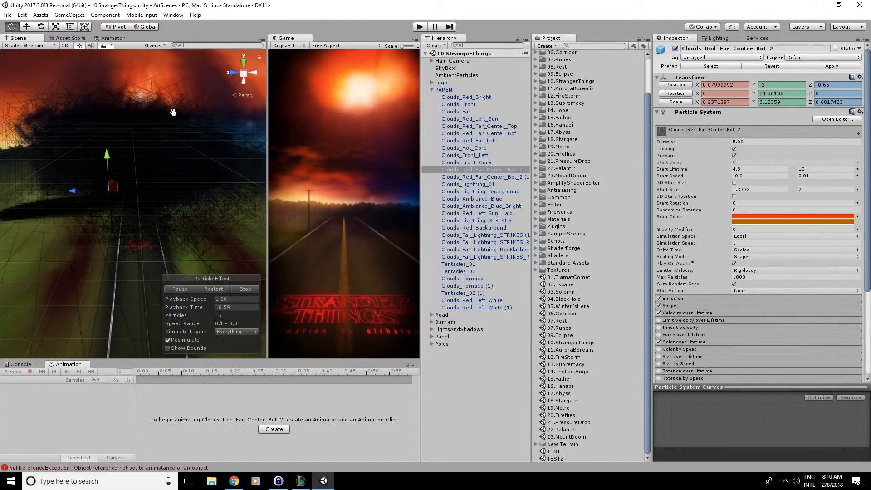
left_click(22, 45)
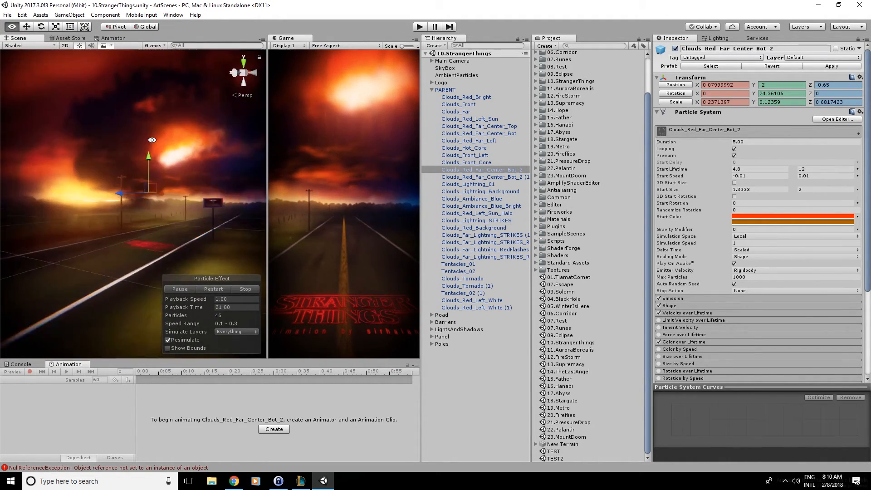
left_click(244, 289)
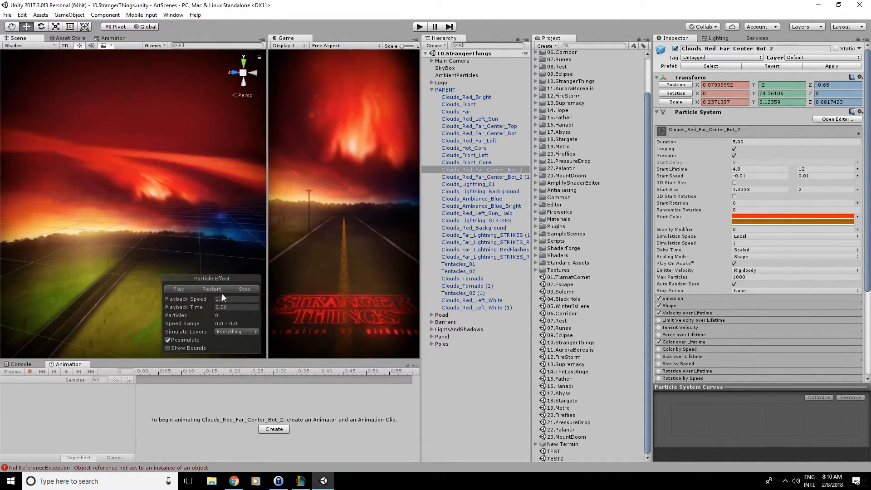
left_click(178, 289)
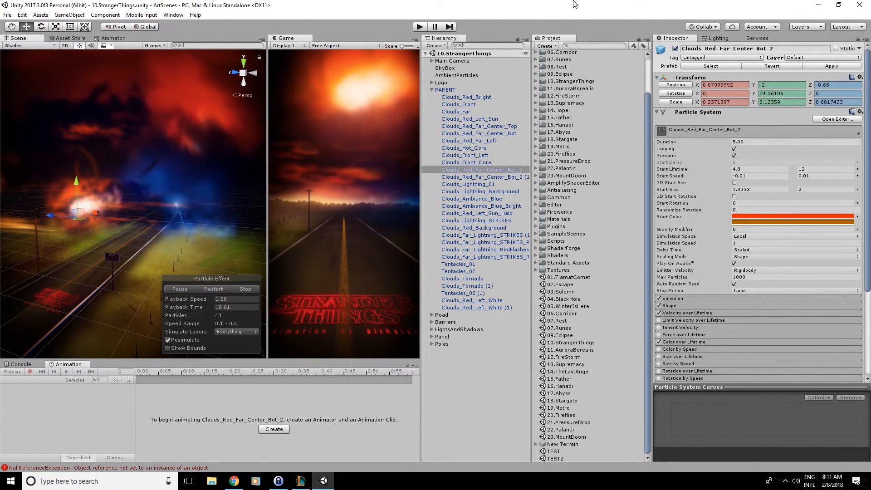
- Preview the Tentacles_02 (1) system and select the Tentacles_01 particle system
left_click(462, 293)
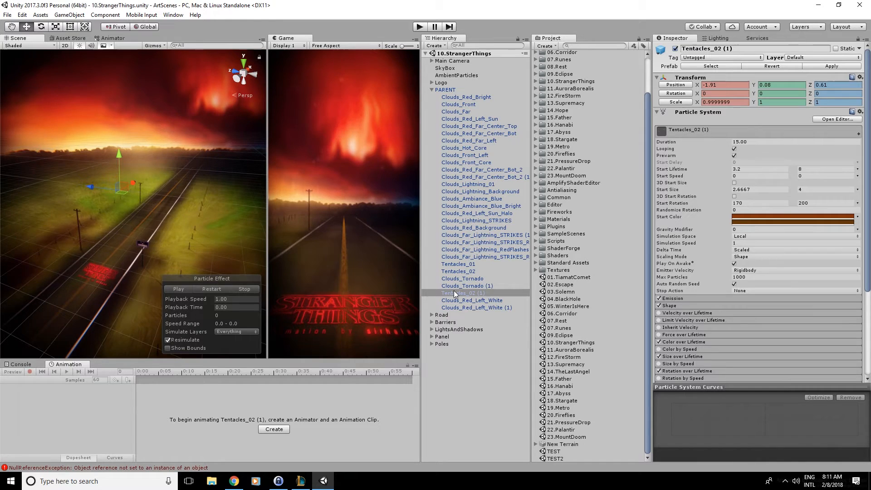
left_click(177, 288)
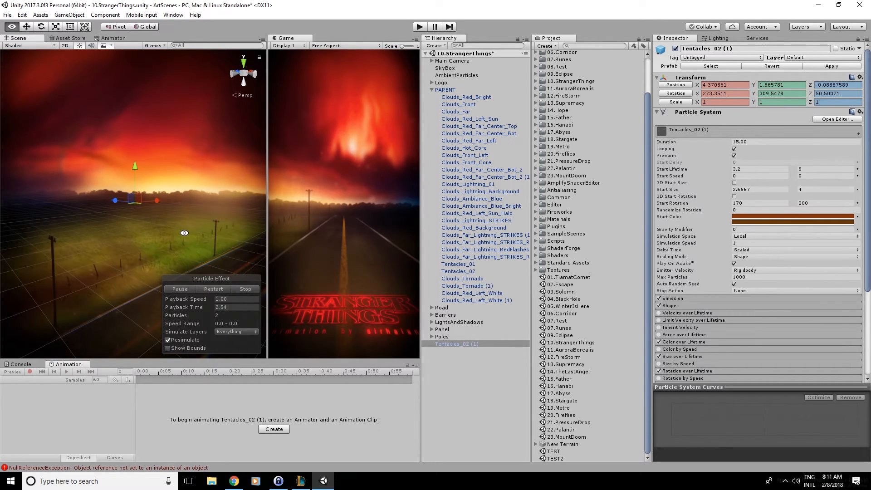
left_click(451, 336)
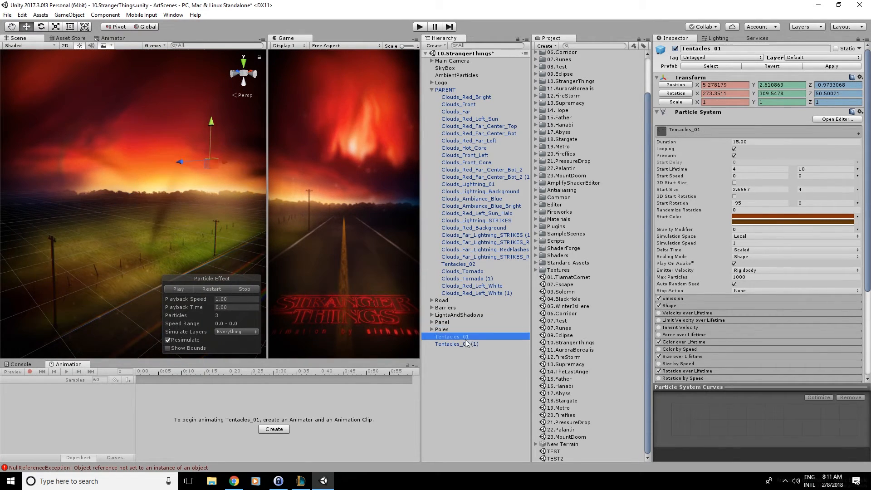
- Locate the Tentacle_01 texture behind the tentacle material and view its import settings
left_click(178, 288)
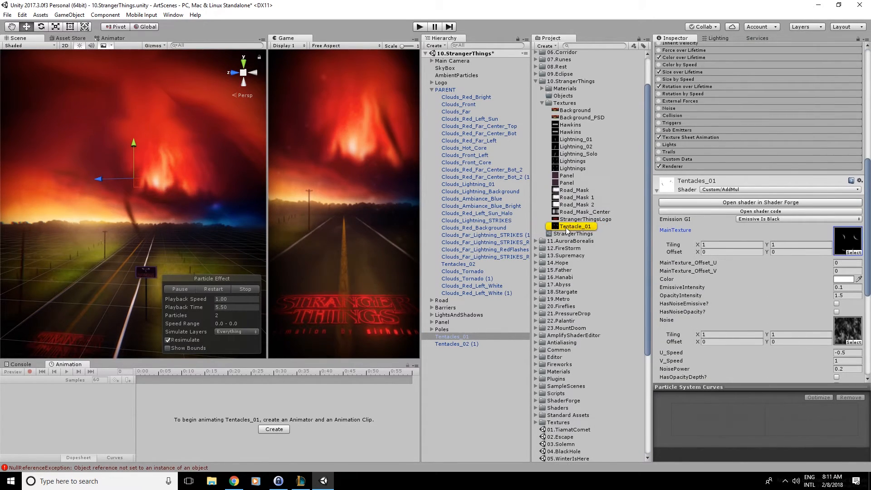
left_click(574, 226)
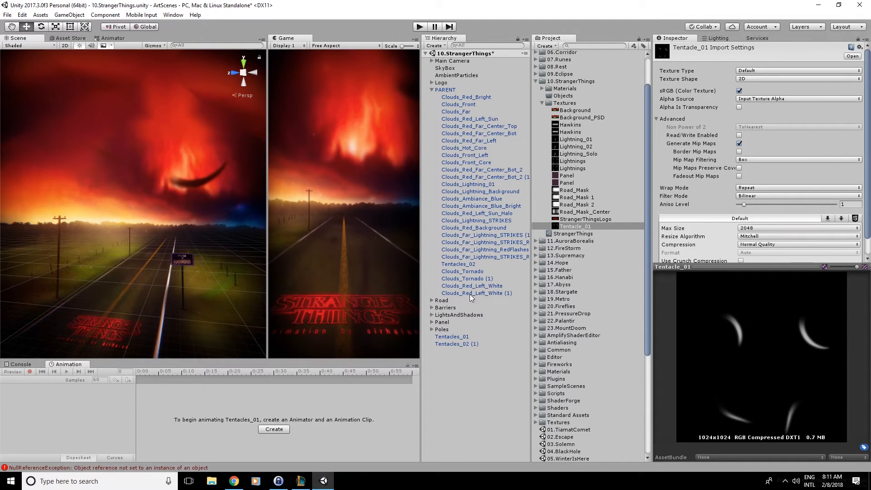
left_click(451, 336)
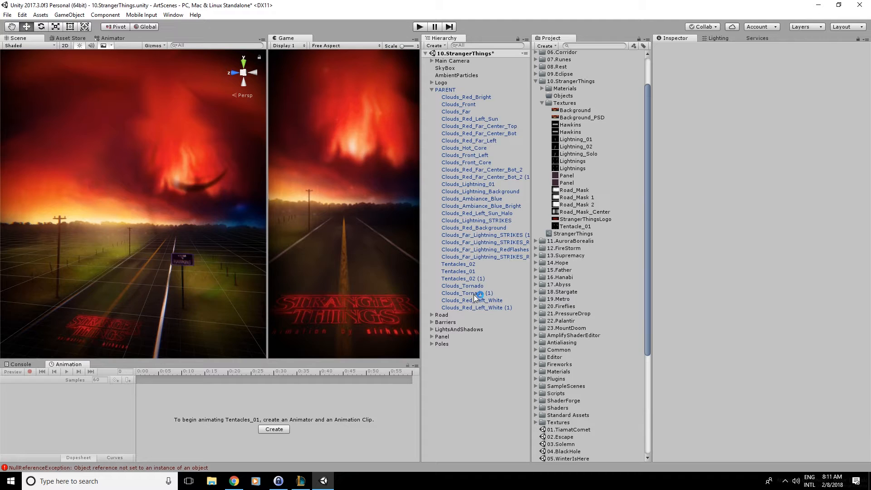
- Select Clouds_Tornado and Clouds_Far_Lightning_STRIKES (1) and scroll to its Emission burst settings
left_click(462, 286)
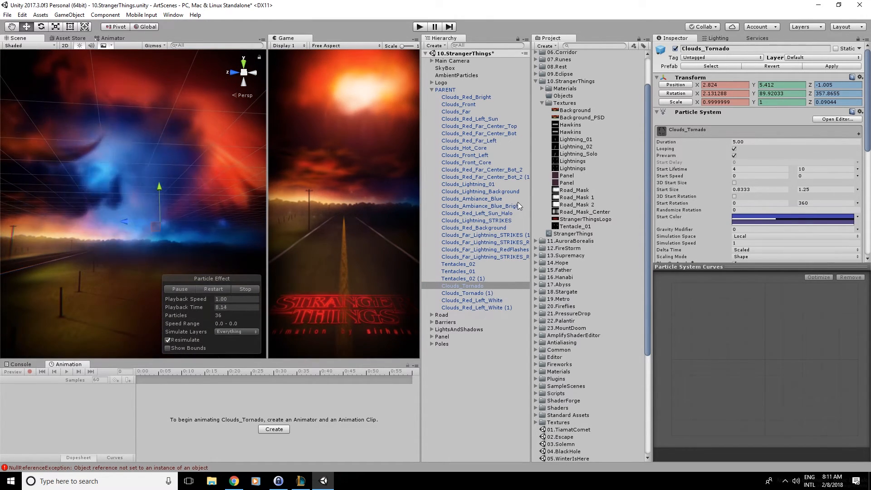
left_click(485, 234)
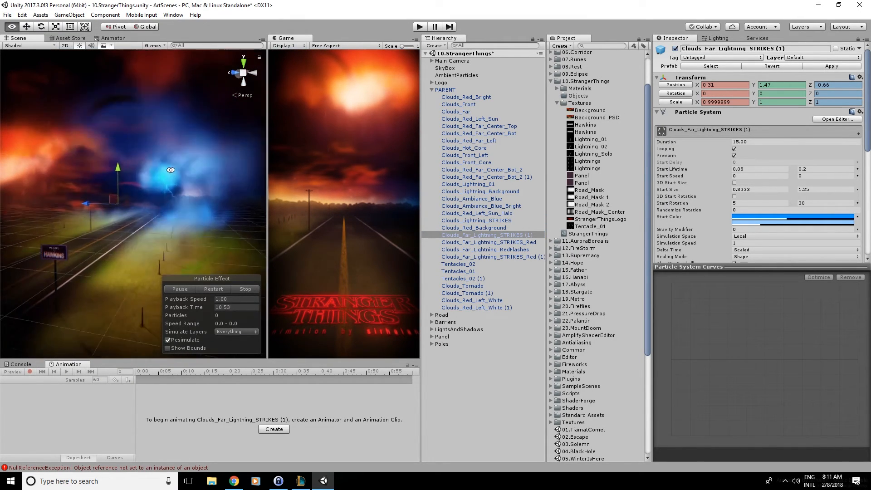
left_click_drag(117, 167, 217, 178)
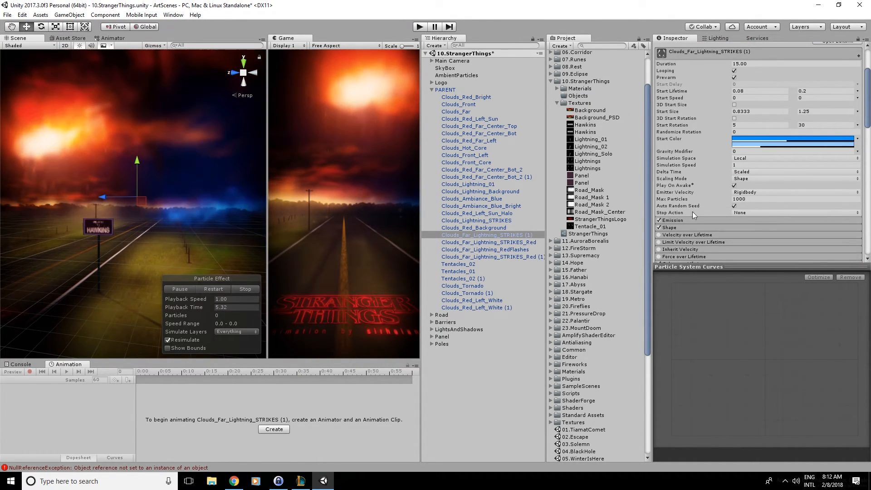
scroll("down", 3)
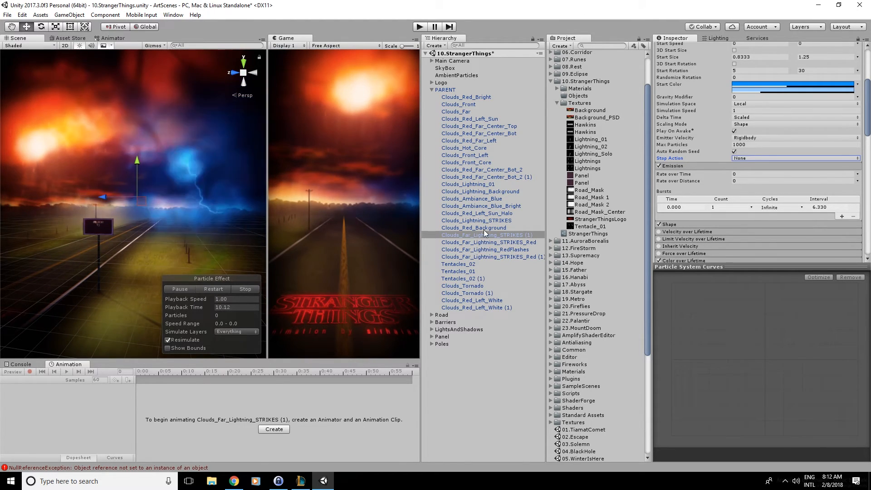
- Preview Clouds_Ambiance_Blue_Bright and Clouds_Ambiance_Blue playing in the scene
left_click(480, 206)
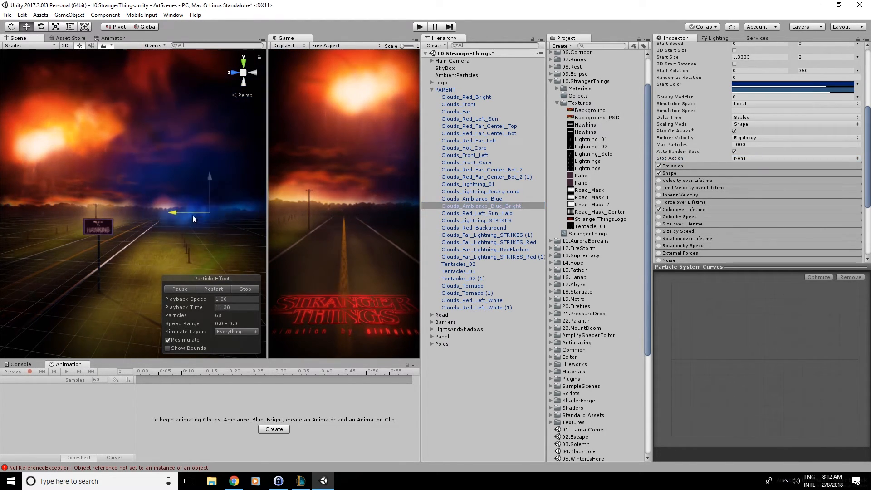
left_click(471, 199)
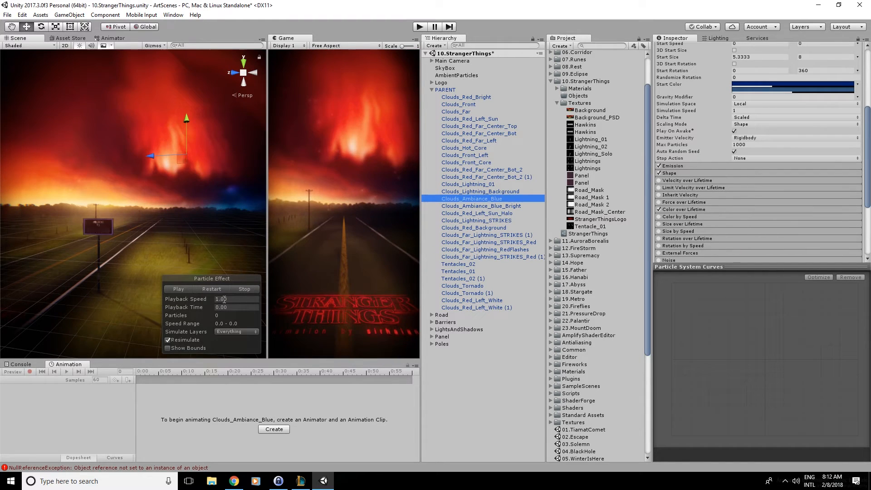
left_click(179, 288)
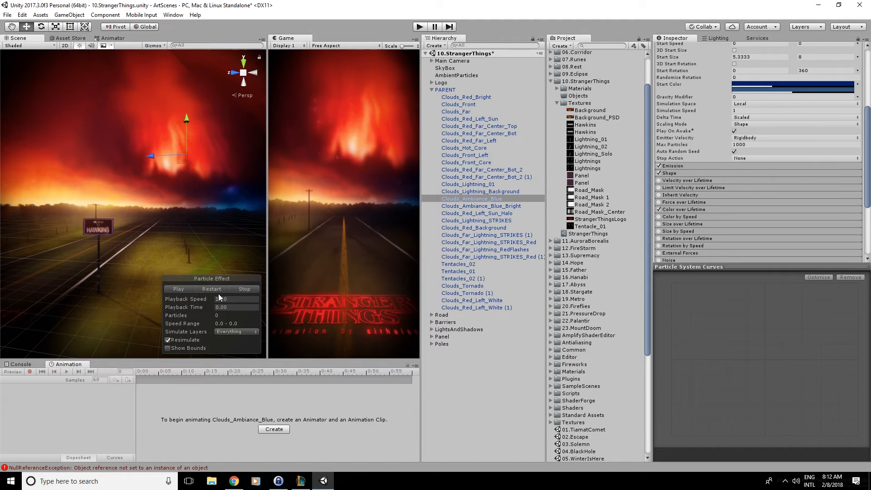
left_click(178, 289)
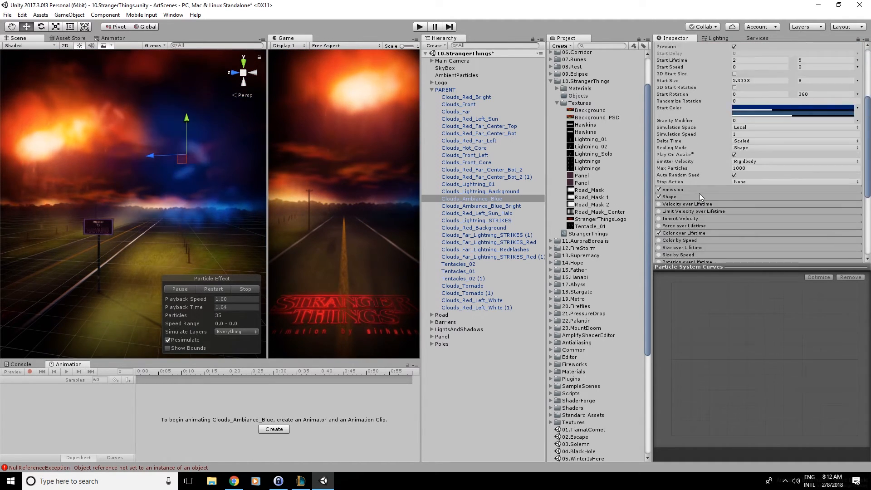
scroll("down", 3)
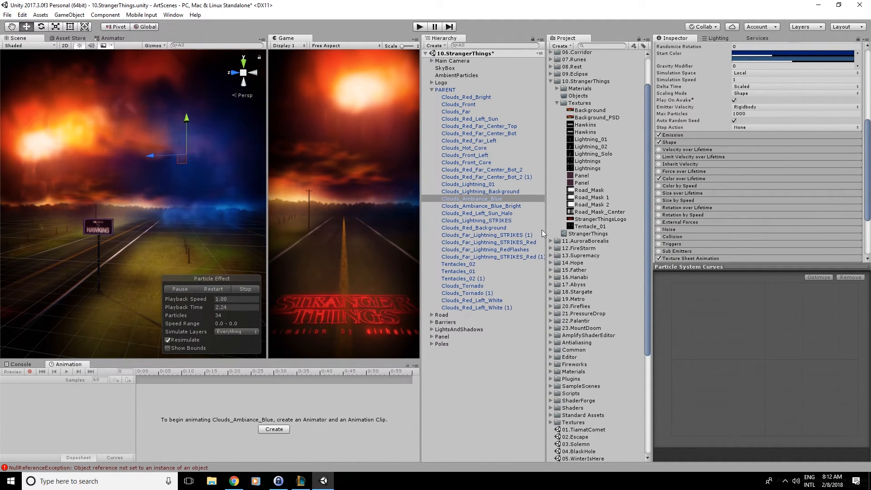
left_click(471, 199)
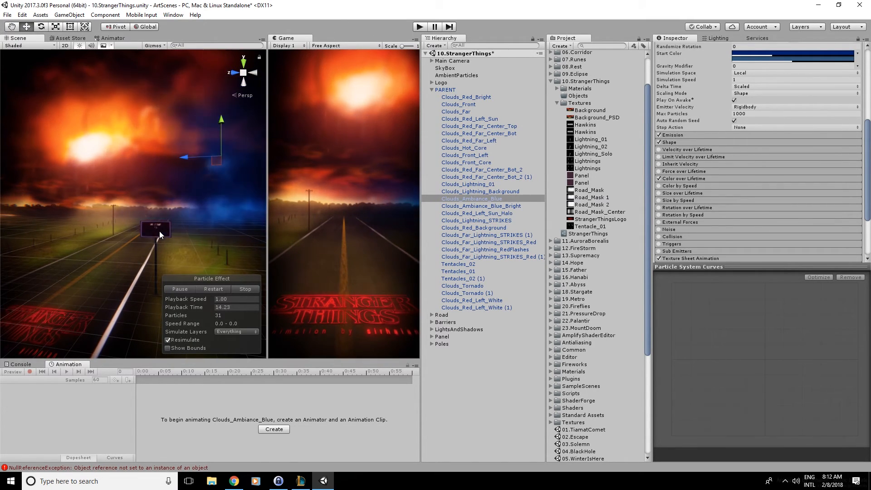
- Select Clouds_Red_Background in the scene to show its particle settings
left_click(472, 228)
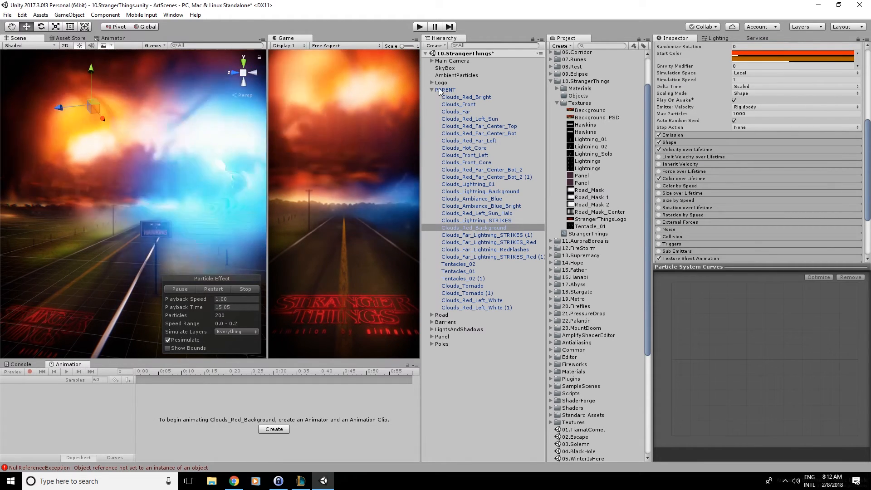
left_click(432, 90)
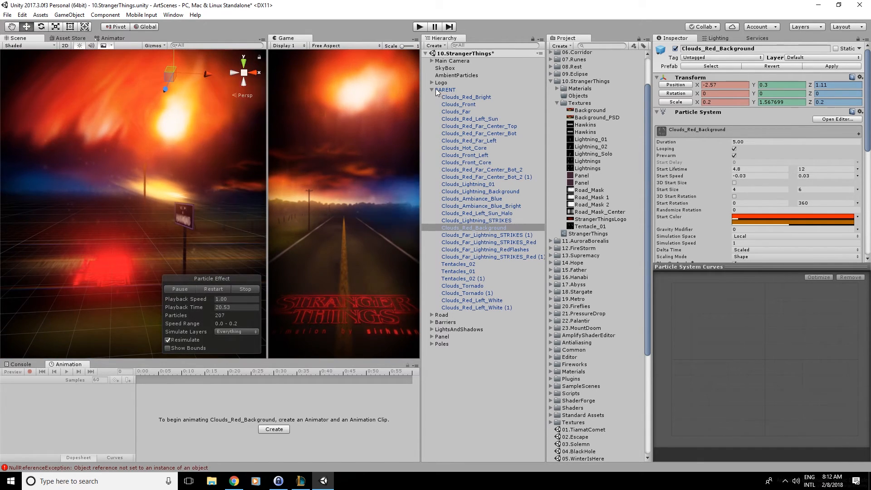
- Collapse PARENT, show the Hawkins sign's Particle System under Panel and expand LightsAndShadows
left_click(432, 89)
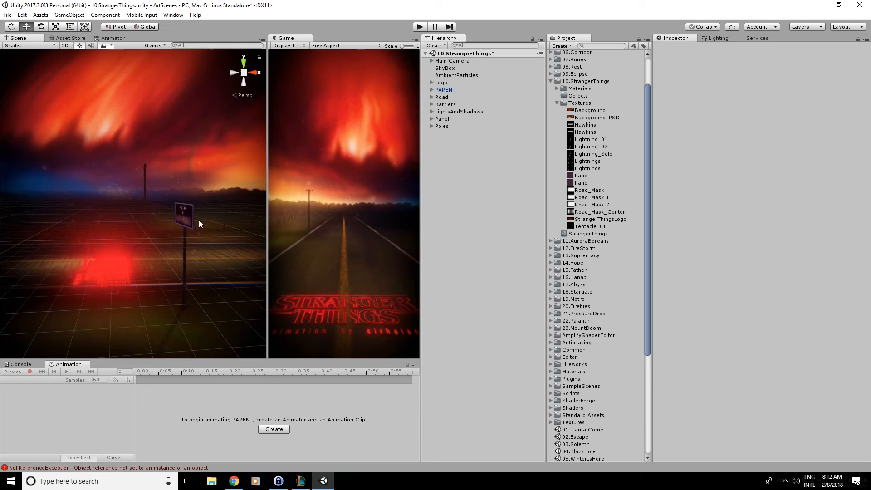
left_click(451, 125)
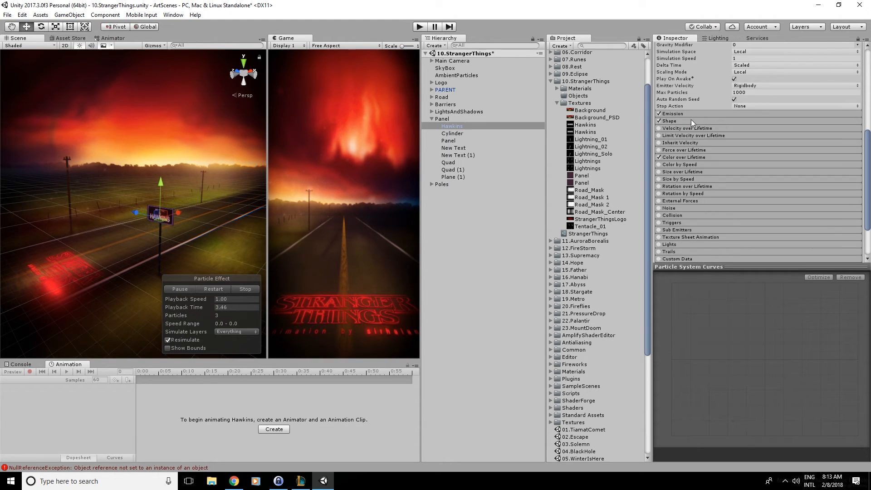
left_click(672, 114)
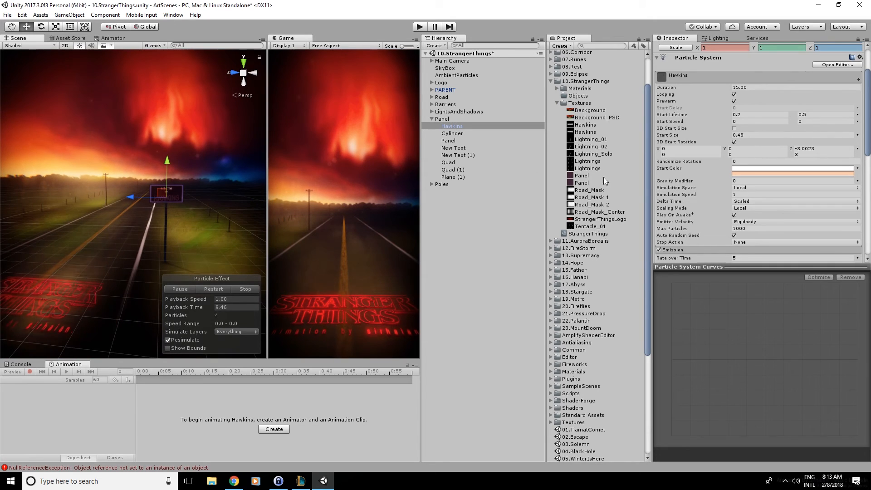
left_click(585, 124)
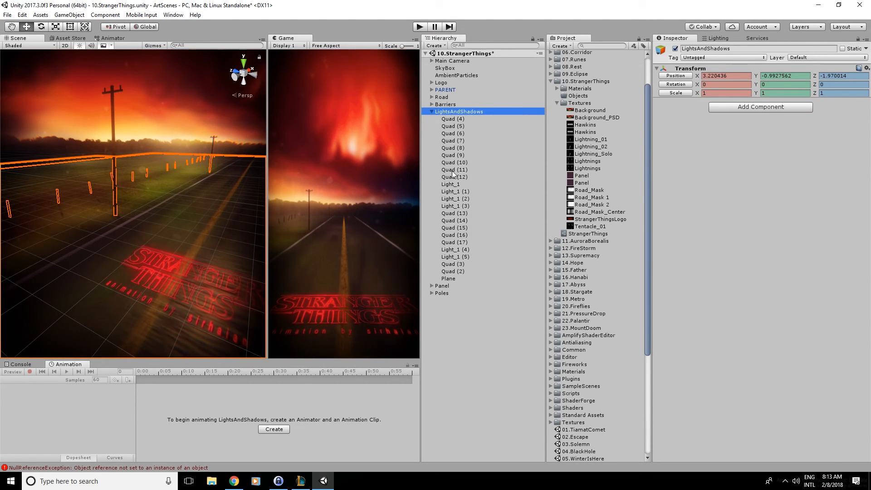
- Look over the LightsAndShadows quads, then collapse the group to leave the widened road scene view
left_click(454, 162)
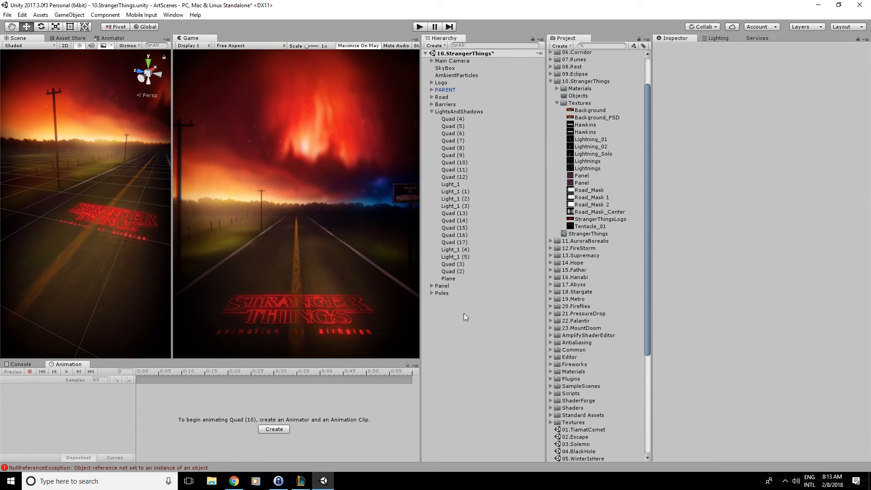
left_click(432, 111)
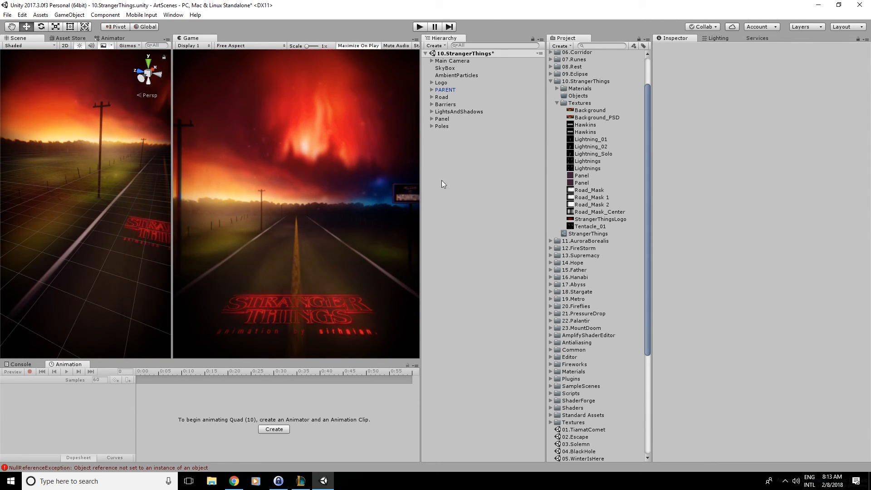